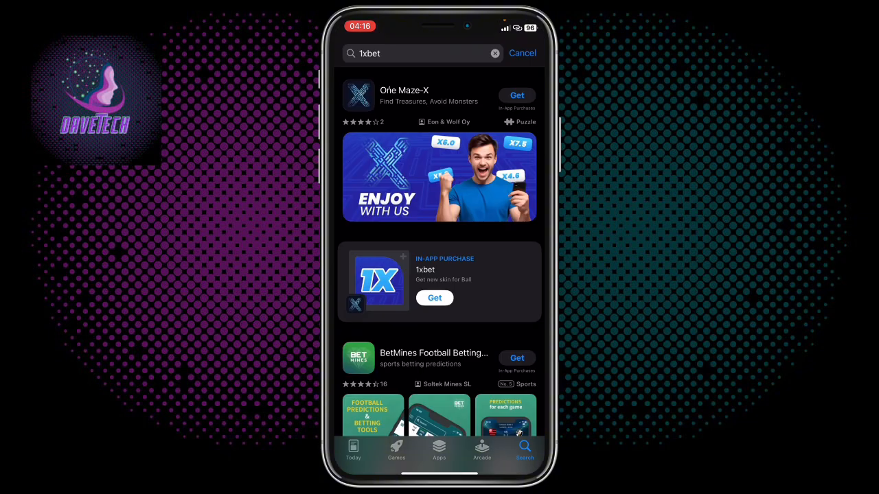
Review the 1xbet search results, which lack the official app, before heading to the account page.
click(412, 52)
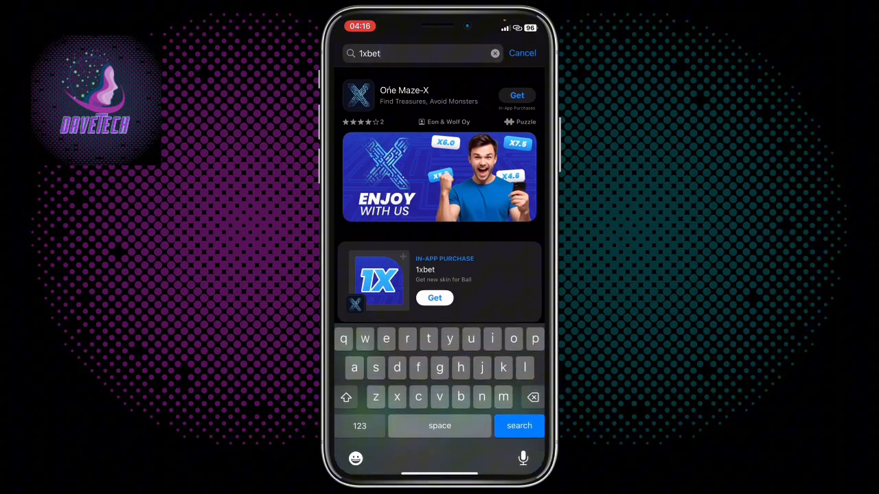
click(519, 425)
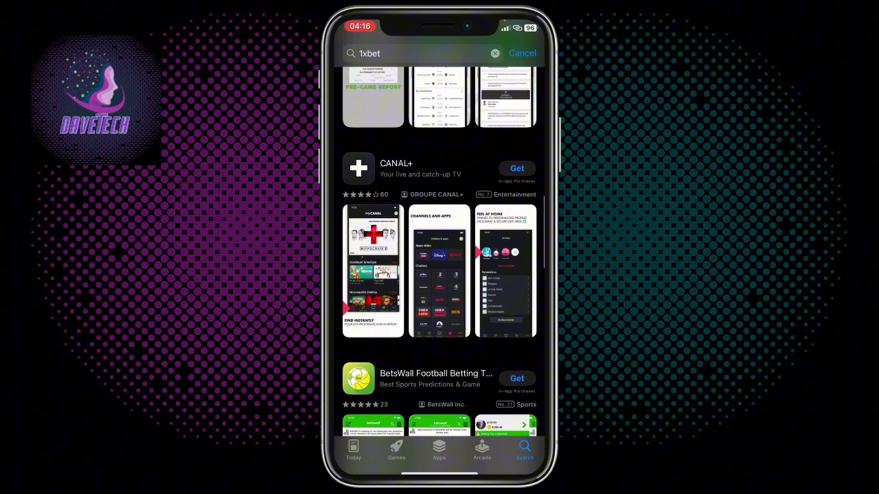
scroll(up, 3)
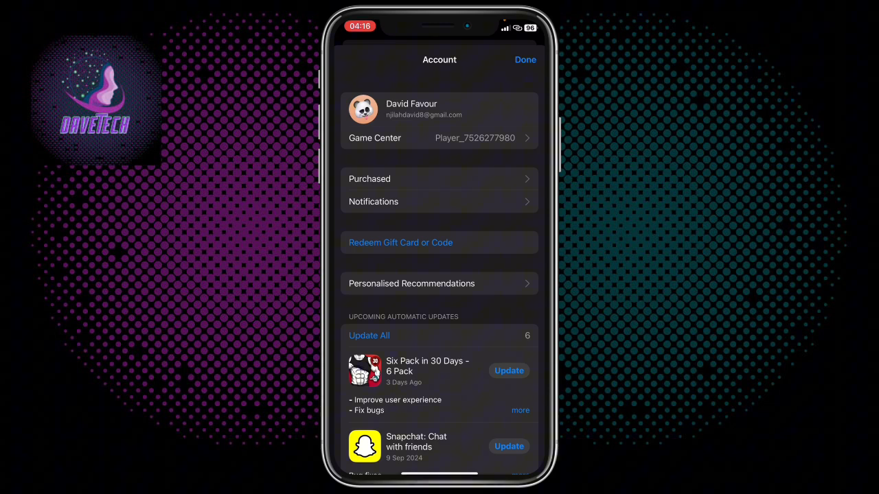
Reach the Apple Account Country/Region page via Media & Purchases > View Account, showing Madagascar.
click(525, 60)
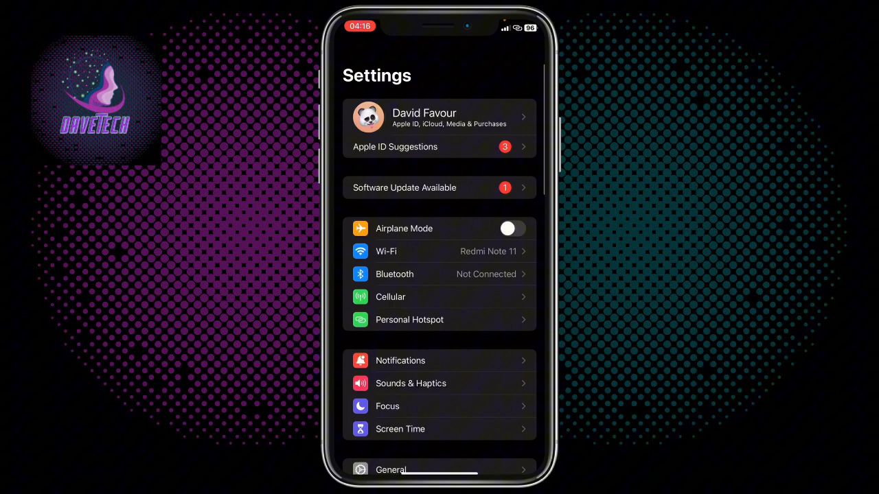
click(439, 118)
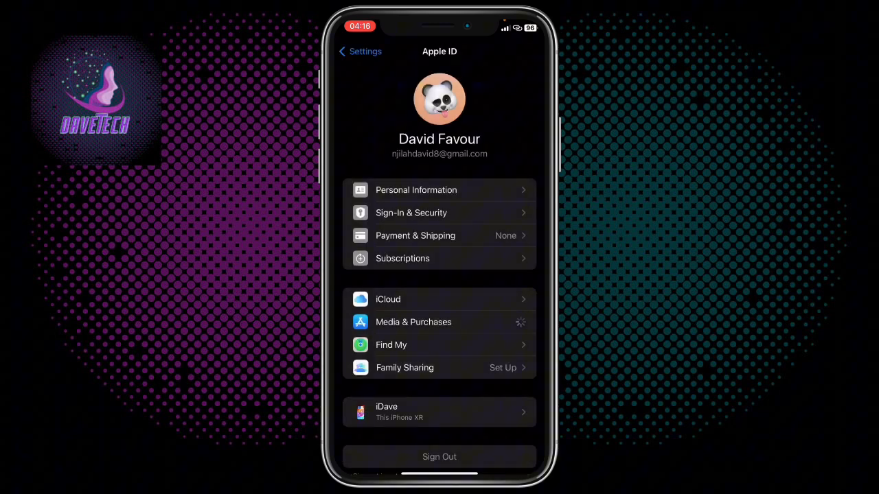
click(413, 321)
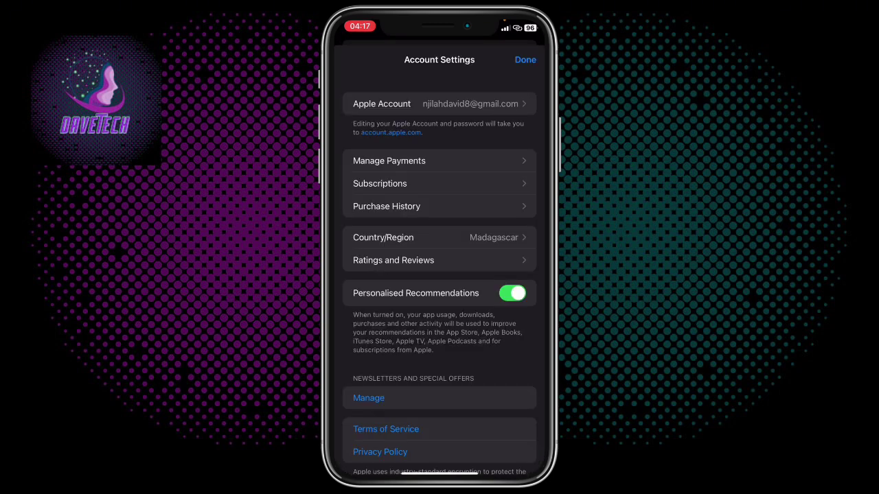
click(525, 60)
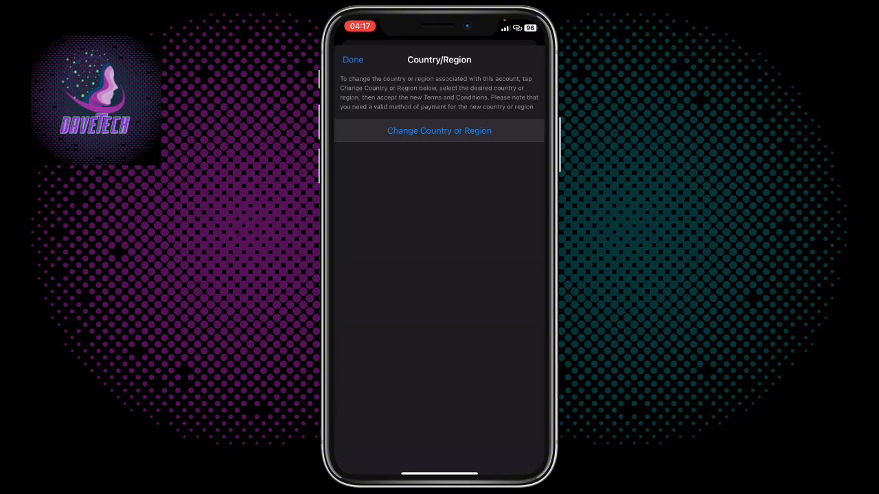
Change the country from Madagascar to Nepal and agree to the Terms and Conditions.
click(440, 130)
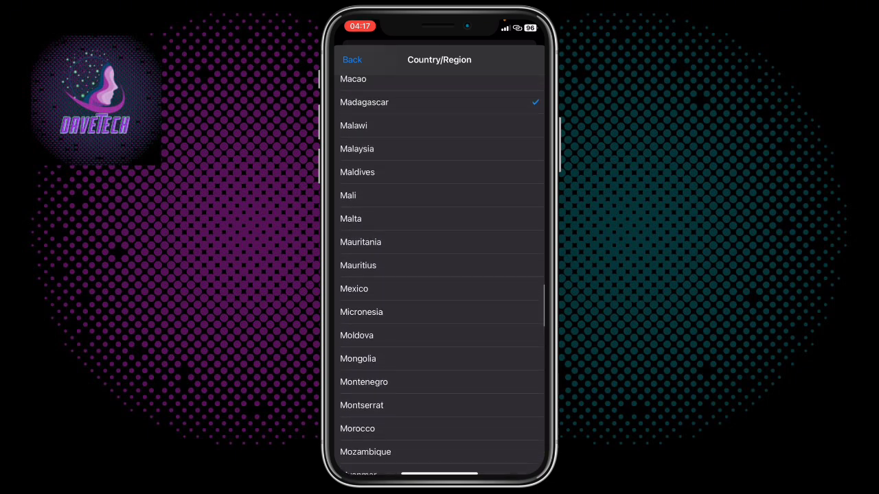
scroll(down, 3)
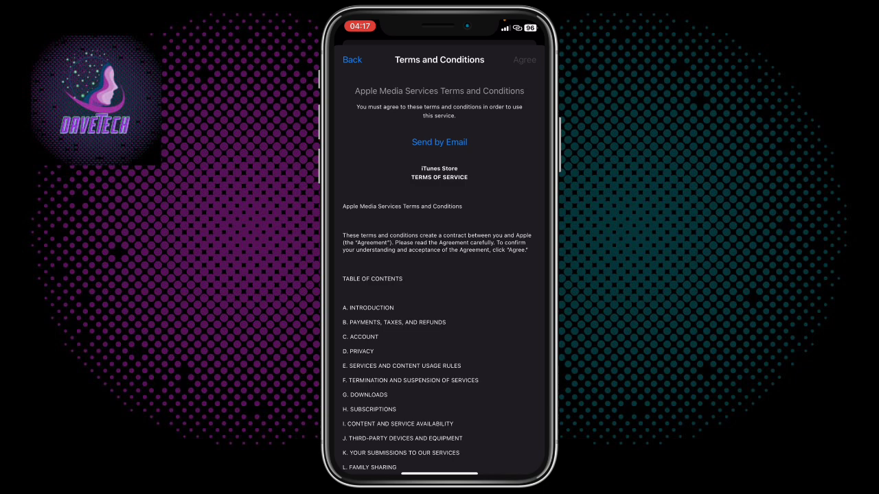
click(524, 60)
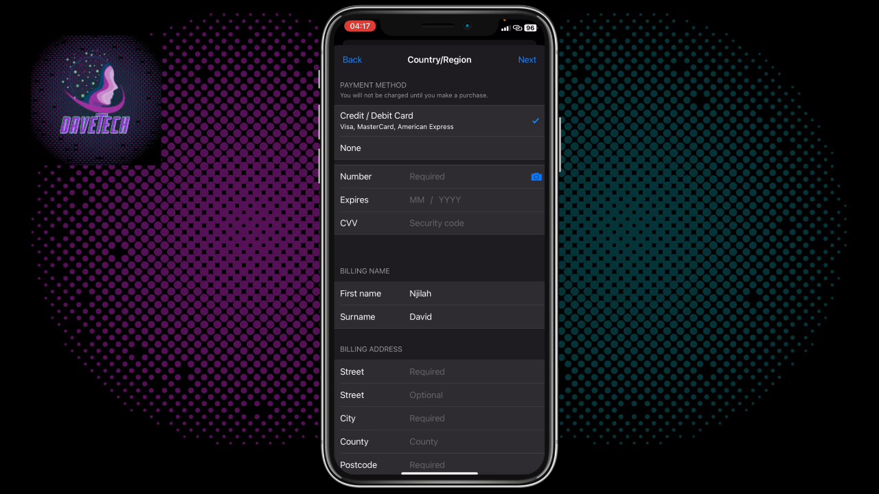
Choose None as payment method and enter Banneshwor as the billing street.
click(350, 148)
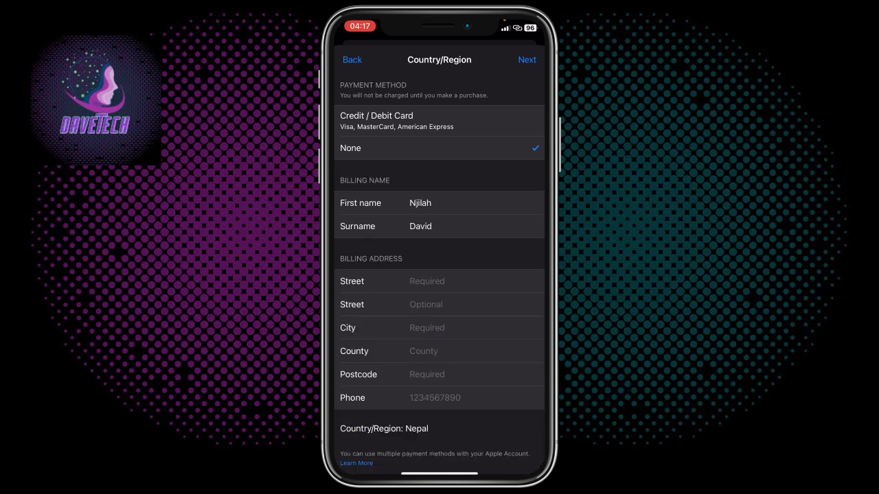
scroll(up, 3)
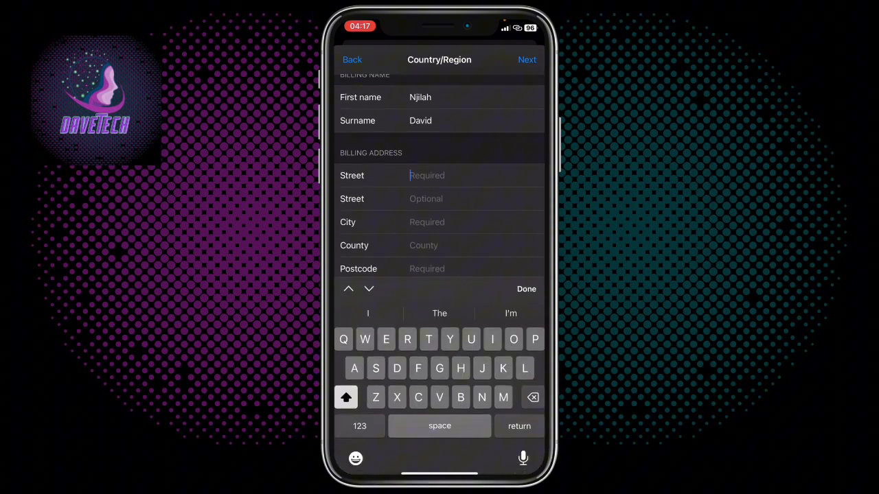
text(Bab)
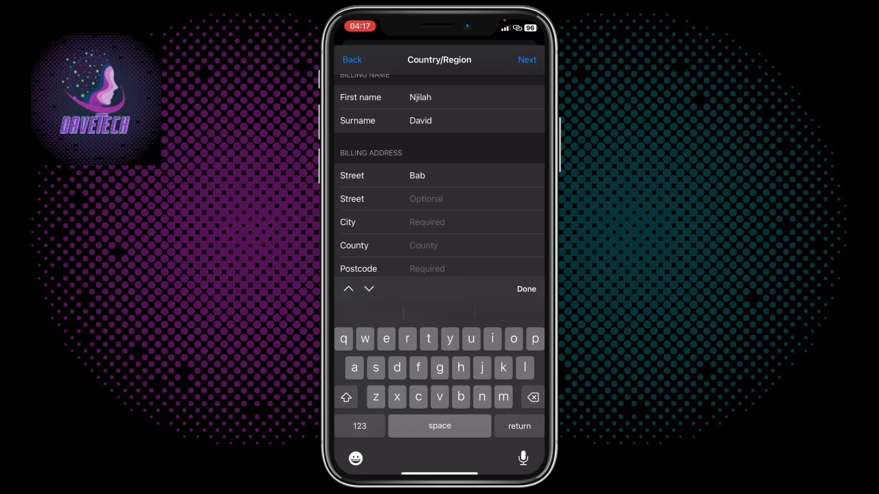
click(481, 397)
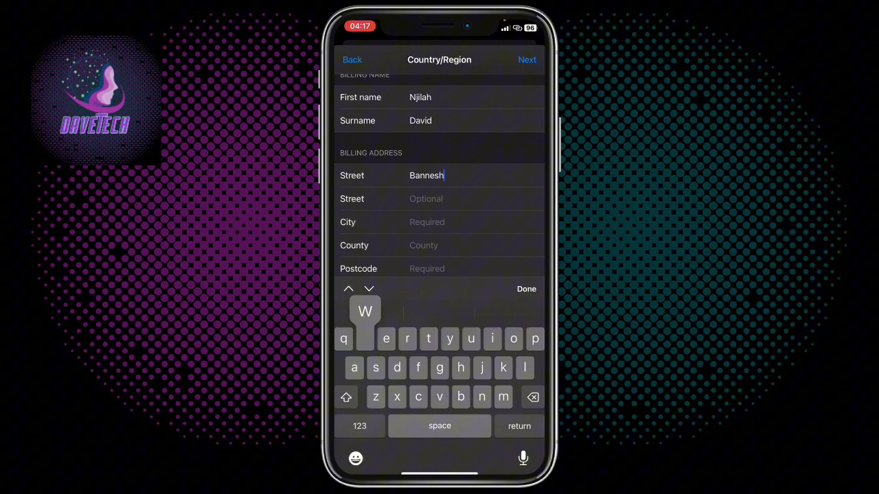
text(wor)
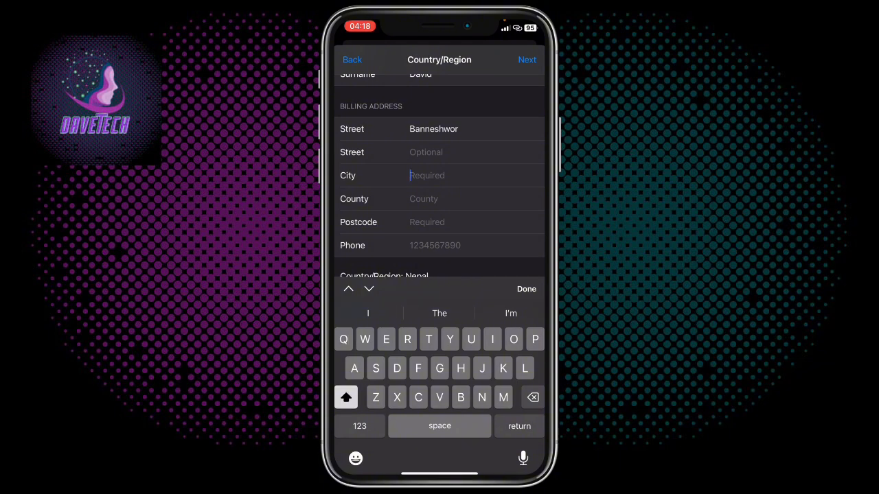
Enter Kathmandu as city and county and 44600 as the postcode.
text(Kat)
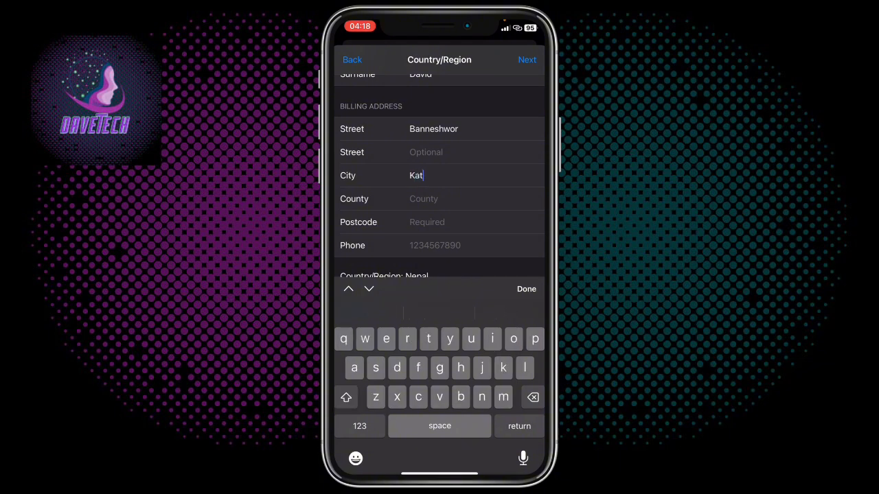
text(hmandu)
click(474, 198)
text(Oath)
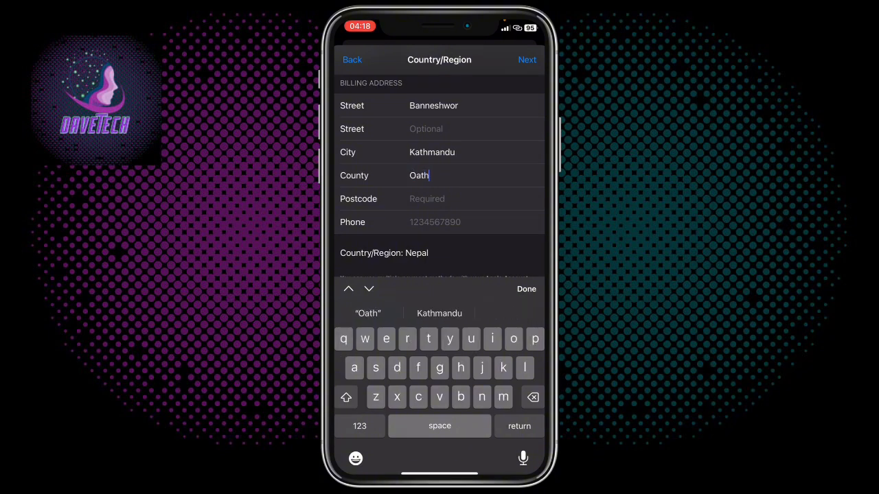
click(439, 313)
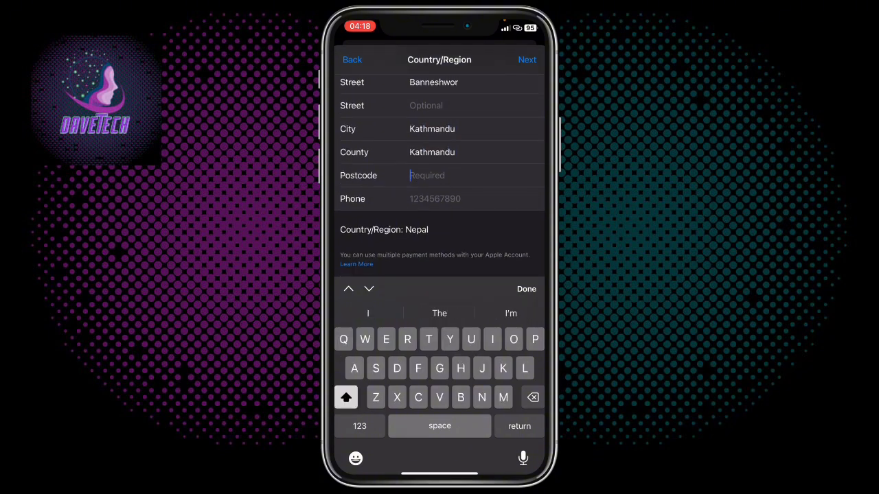
click(360, 426)
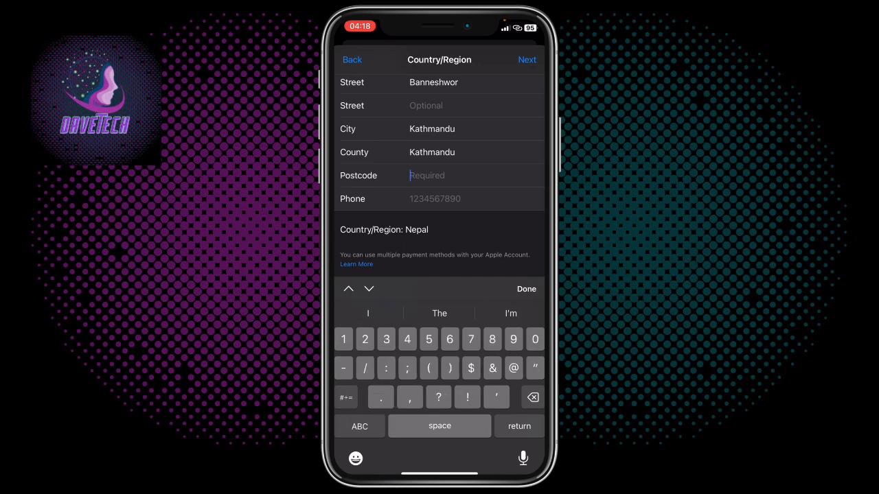
text(44600)
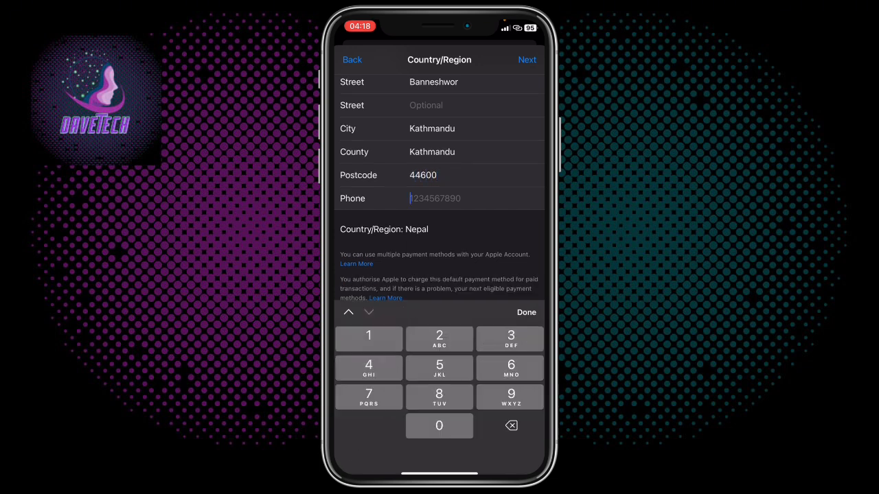
scroll(up, 3)
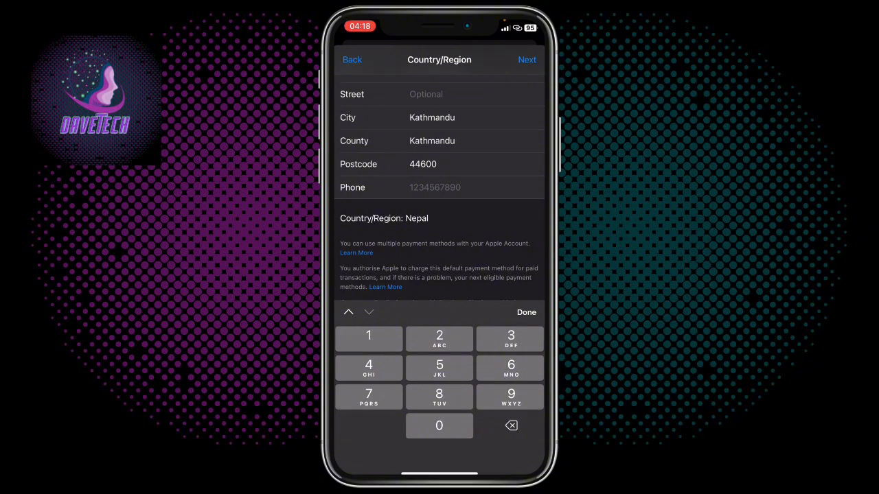
text(98)
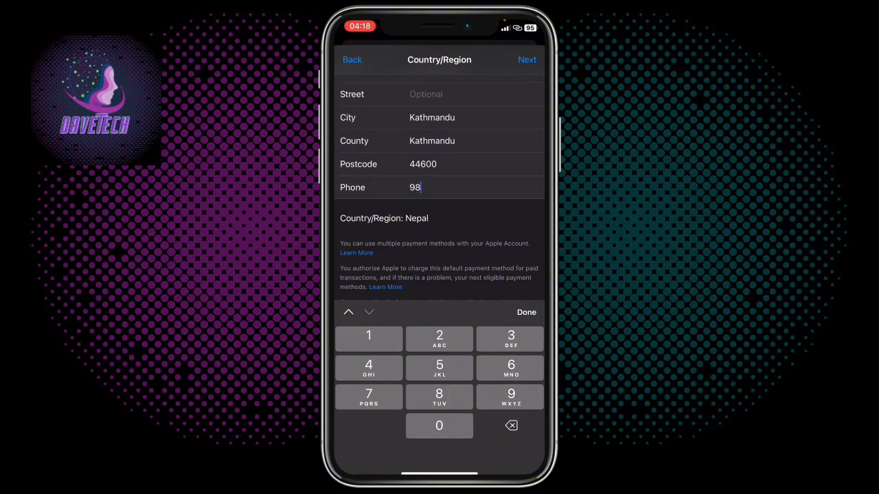
click(511, 368)
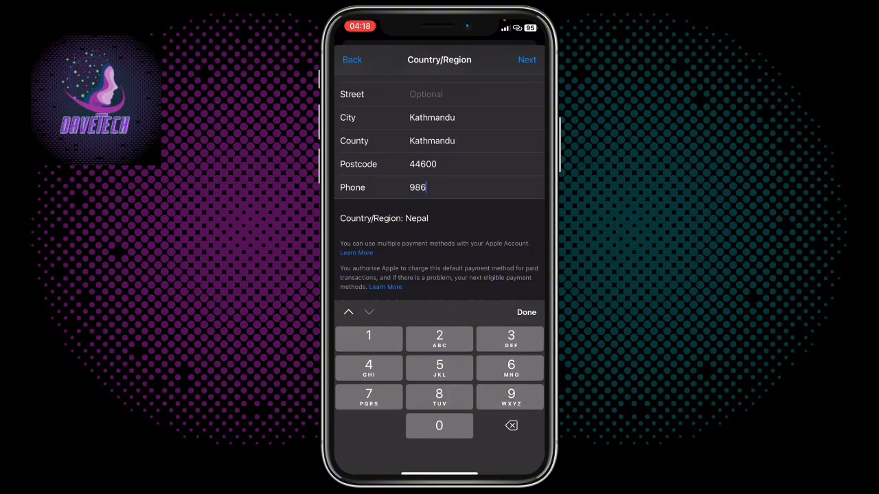
text(5543684)
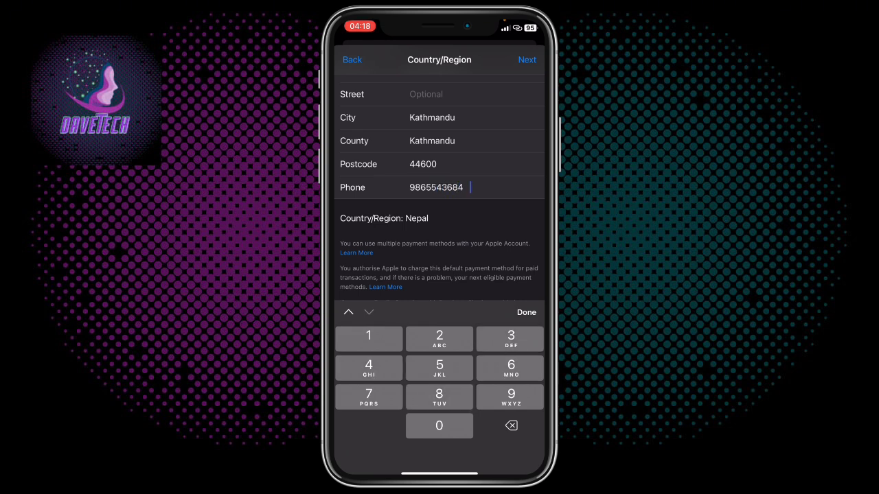
scroll(up, 3)
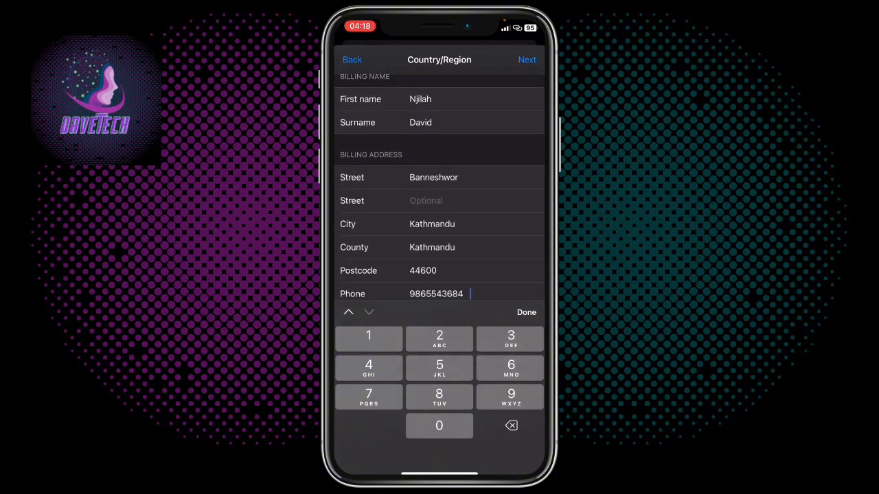
scroll(up, 3)
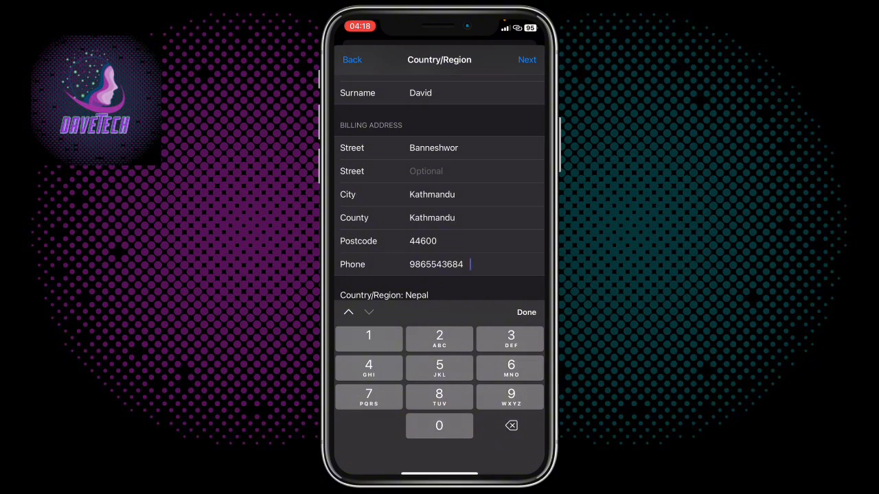
scroll(up, 3)
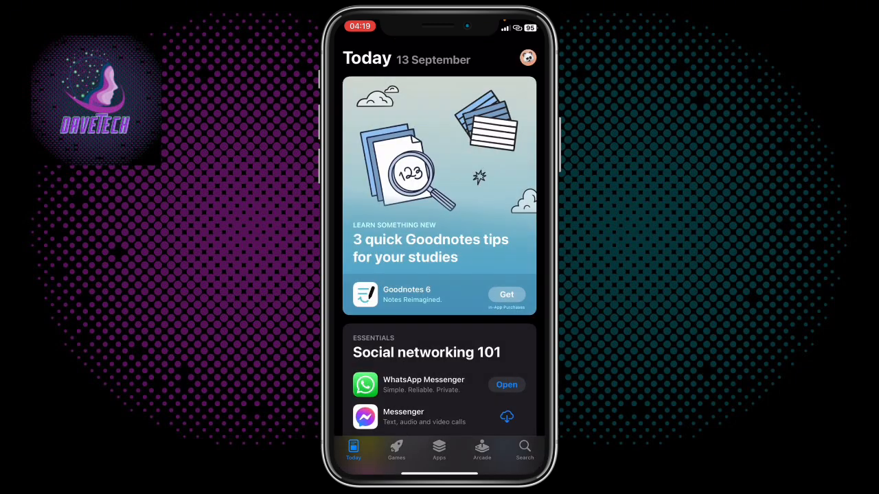
Search the App Store again with ixbet entered in the query field.
click(525, 451)
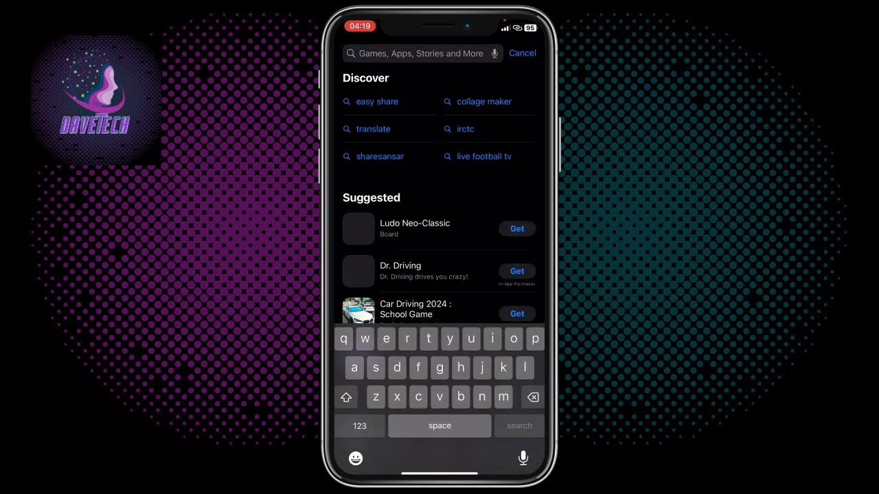
text(ixbet)
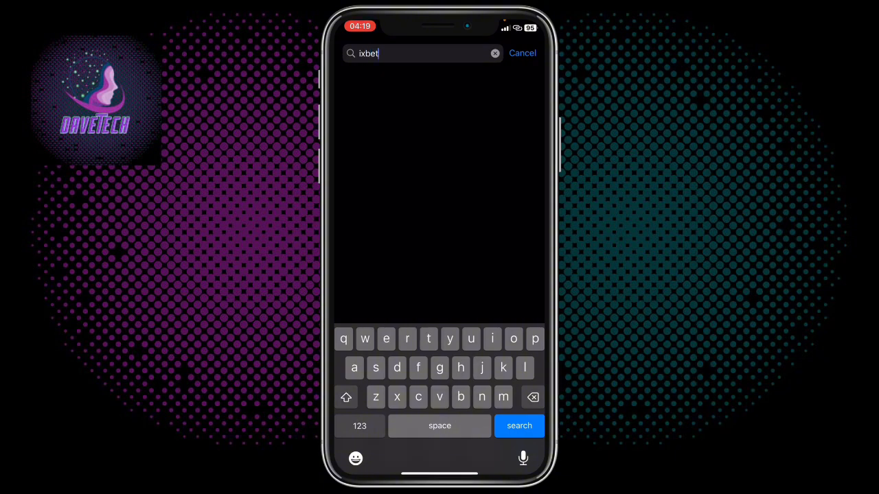